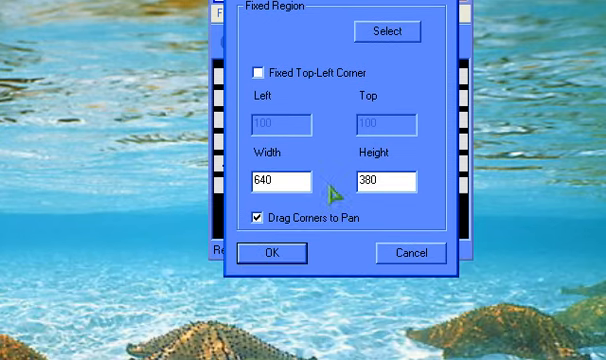
{"action": "mouse_move", "coordinate": [400, 180]}
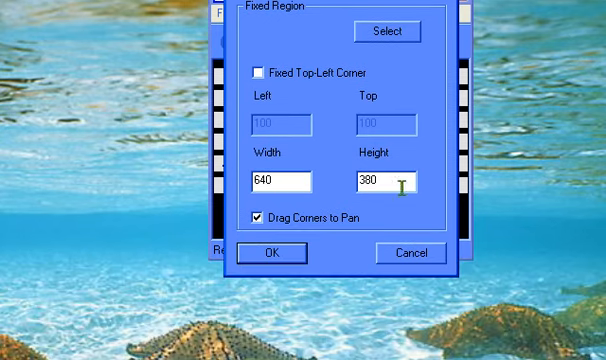
{"action": "mouse_move", "coordinate": [310, 180]}
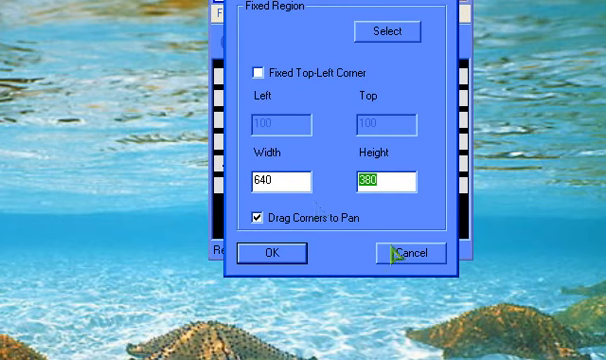
{"action": "mouse_move", "coordinate": [428, 268]}
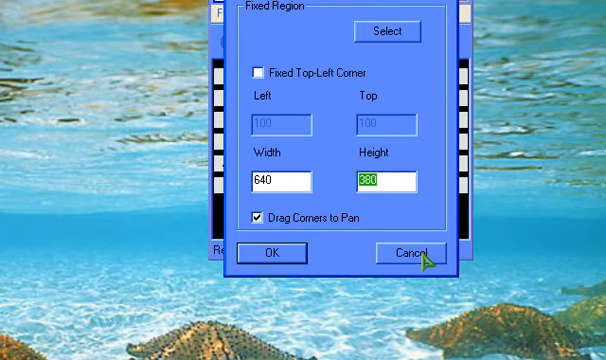
Dismiss the Fixed Region (640 × 380) capture settings before reaching the video options
{"action": "left_click", "coordinate": [270, 252]}
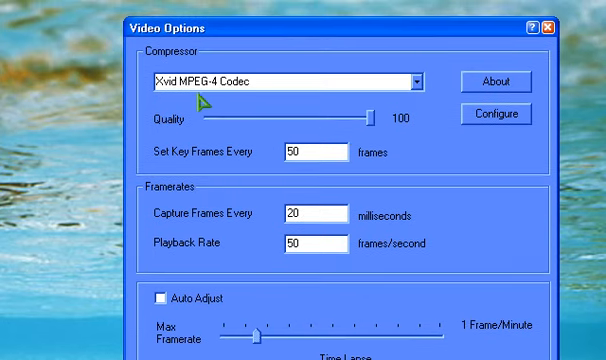
{"action": "left_click", "coordinate": [410, 82]}
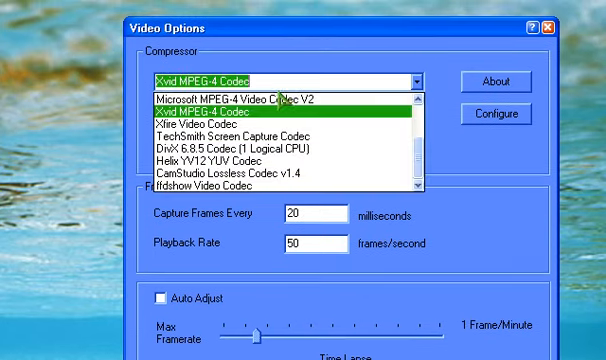
{"action": "mouse_move", "coordinate": [300, 178]}
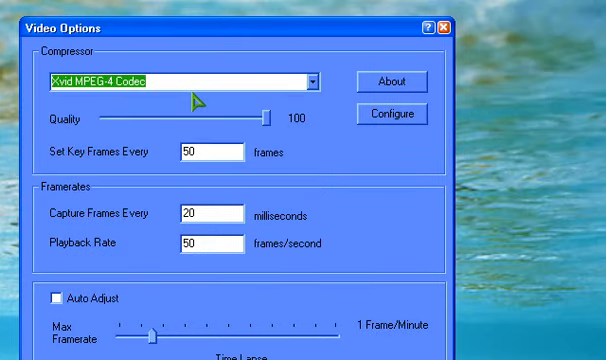
Review the Xvid configuration, keeping Single pass encoding at a 1533 kbps target bitrate
{"action": "left_click", "coordinate": [392, 114]}
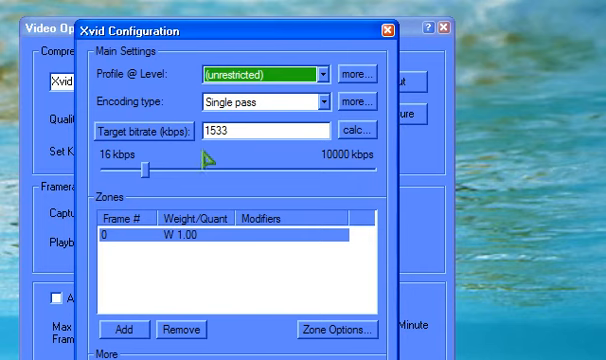
{"action": "mouse_move", "coordinate": [300, 76]}
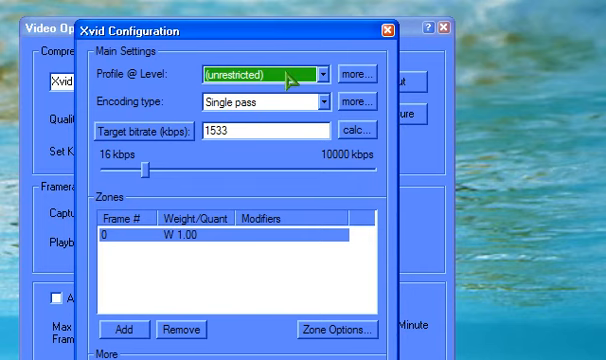
{"action": "left_click", "coordinate": [324, 100]}
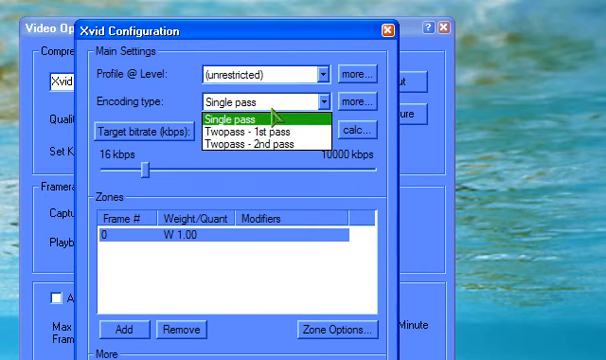
{"action": "mouse_move", "coordinate": [250, 132]}
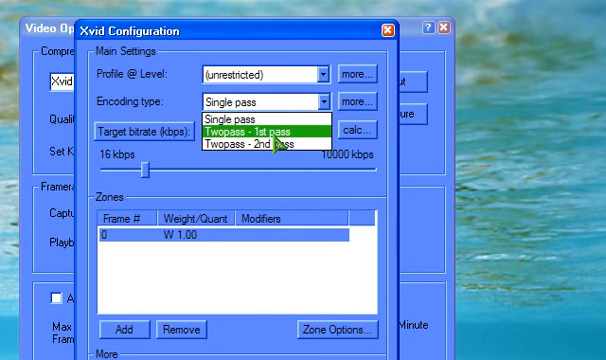
{"action": "mouse_move", "coordinate": [258, 116]}
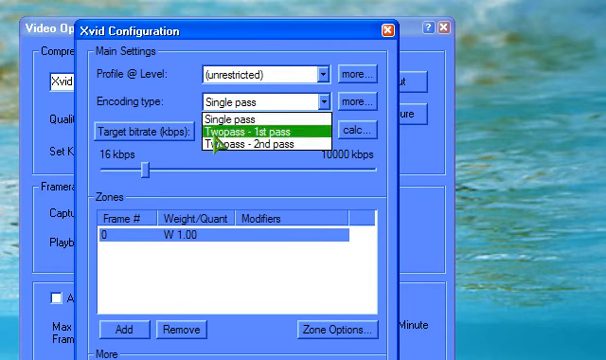
{"action": "mouse_move", "coordinate": [240, 128]}
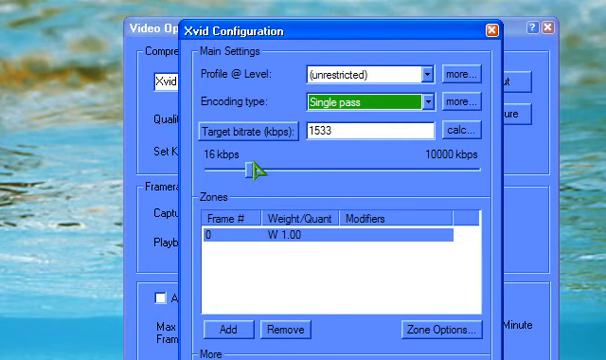
{"action": "left_click_drag", "start_coordinate": [236, 168], "coordinate": [390, 168]}
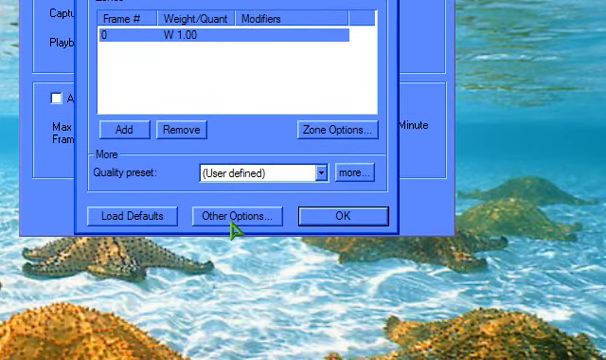
Accept the Xvid settings, then review and close the ffdshow H.264 one-pass average bitrate configuration
{"action": "left_click", "coordinate": [236, 216]}
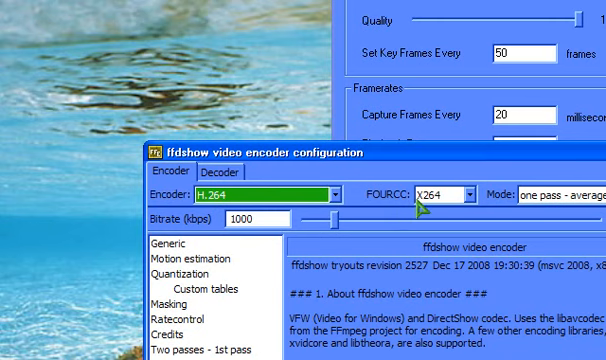
{"action": "mouse_move", "coordinate": [416, 212]}
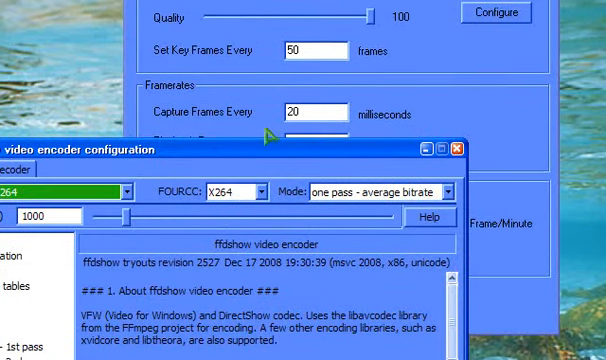
{"action": "mouse_move", "coordinate": [380, 210]}
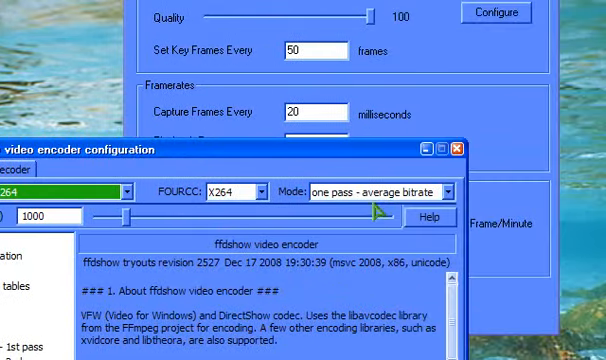
{"action": "left_click", "coordinate": [384, 188]}
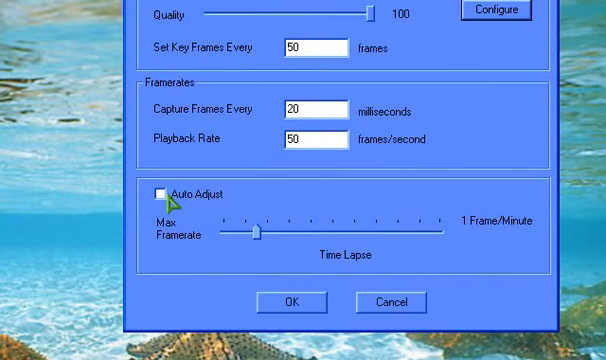
{"action": "mouse_move", "coordinate": [224, 198]}
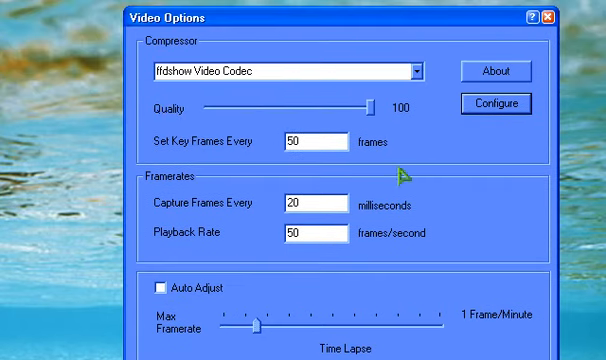
Select the Set Key Frames Every value (50 frames) for replacement
{"action": "triple_click", "coordinate": [320, 140]}
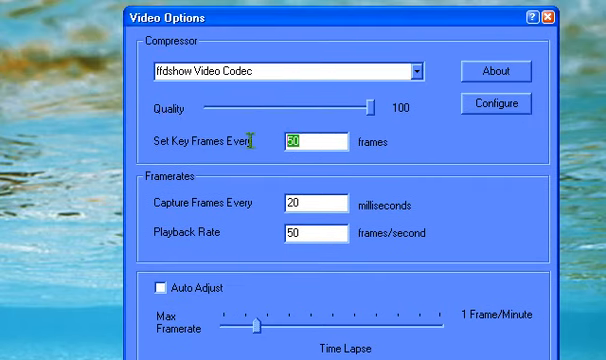
{"action": "mouse_move", "coordinate": [296, 194]}
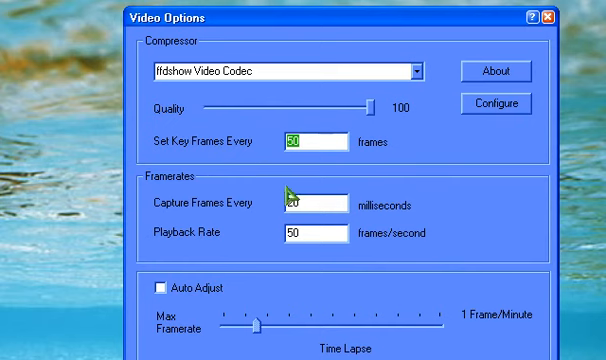
{"action": "mouse_move", "coordinate": [284, 138]}
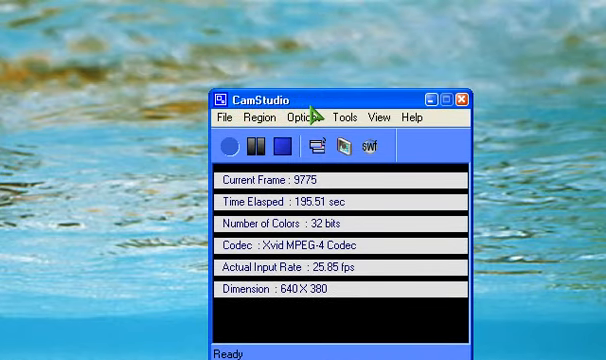
Reach the speaker audio settings on Conexant AMC Audio and bring up the system playback mixer
{"action": "left_click", "coordinate": [292, 120]}
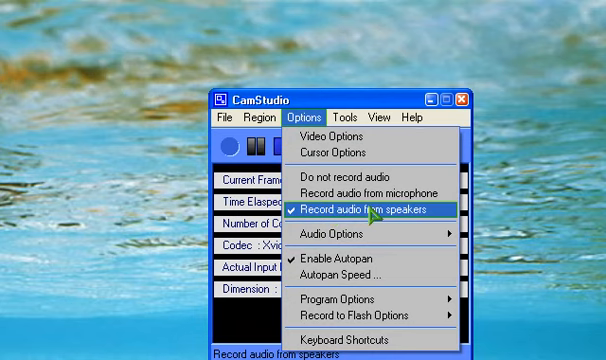
{"action": "left_click", "coordinate": [320, 238]}
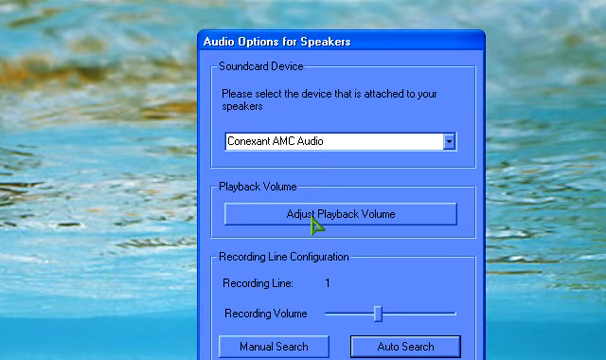
{"action": "left_click", "coordinate": [344, 212]}
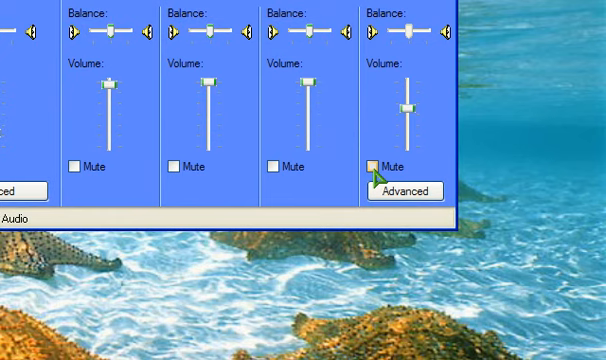
Unmute the Microphone in the Windows Volume Control mixer and check its level
{"action": "left_click", "coordinate": [368, 164]}
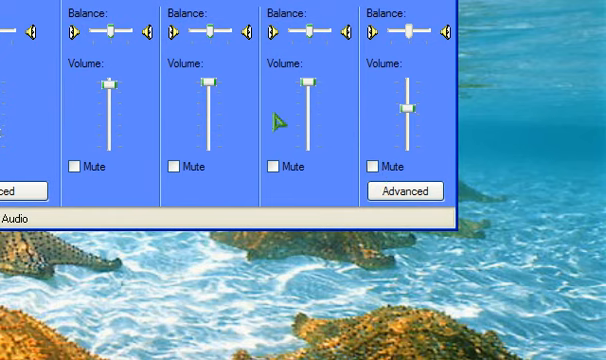
{"action": "mouse_move", "coordinate": [210, 108]}
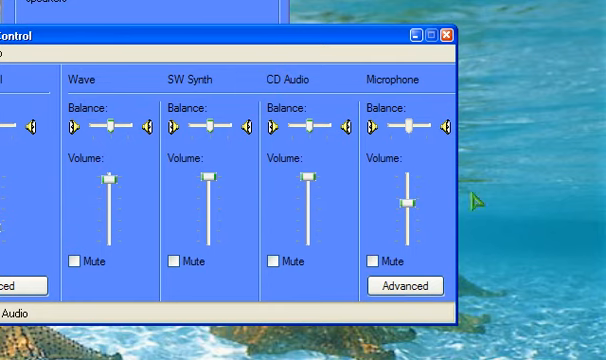
{"action": "mouse_move", "coordinate": [404, 206]}
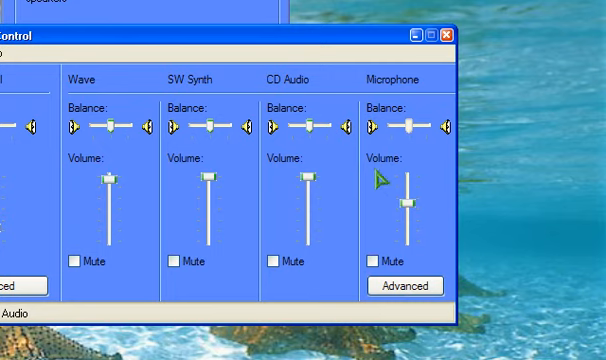
{"action": "left_click", "coordinate": [404, 284]}
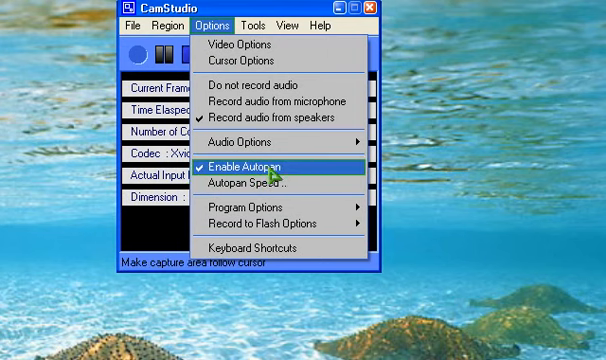
{"action": "mouse_move", "coordinate": [260, 210]}
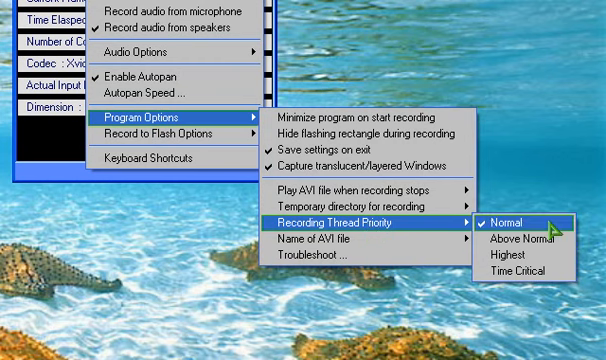
{"action": "mouse_move", "coordinate": [538, 238]}
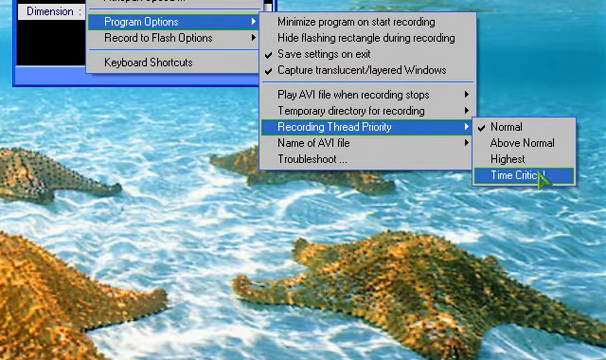
{"action": "mouse_move", "coordinate": [516, 164]}
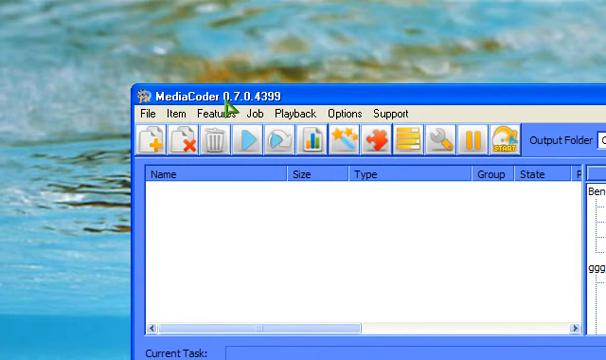
{"action": "mouse_move", "coordinate": [268, 88]}
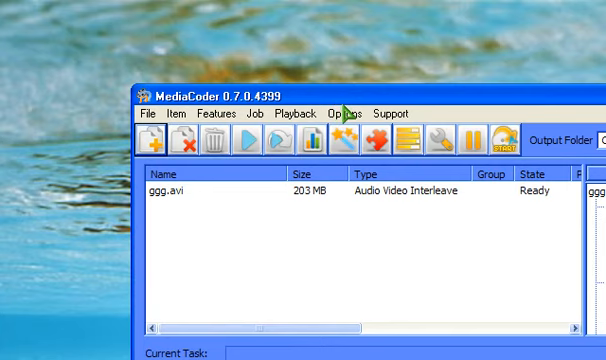
{"action": "mouse_move", "coordinate": [300, 206]}
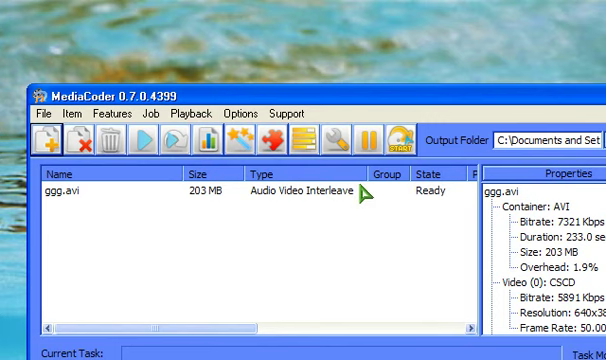
{"action": "mouse_move", "coordinate": [364, 198]}
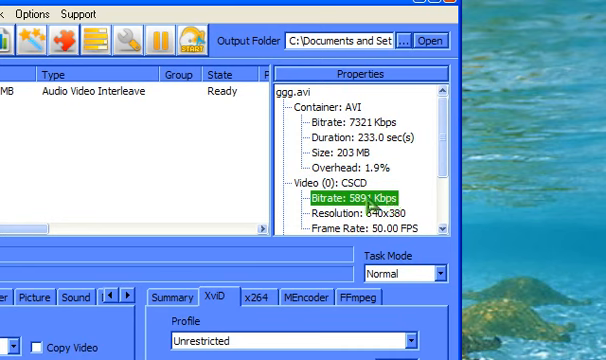
Read the source video's 5891 Kbps bitrate from Properties to match the Xvid setting
{"action": "left_click", "coordinate": [344, 120]}
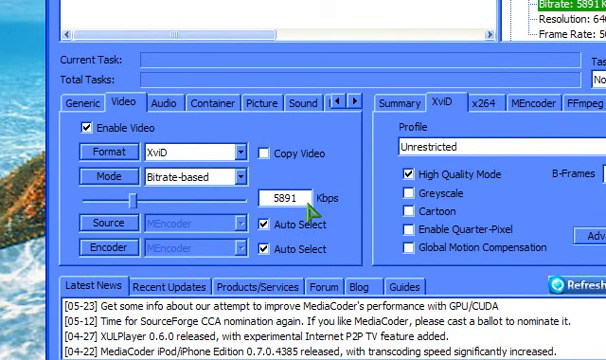
{"action": "mouse_move", "coordinate": [322, 188]}
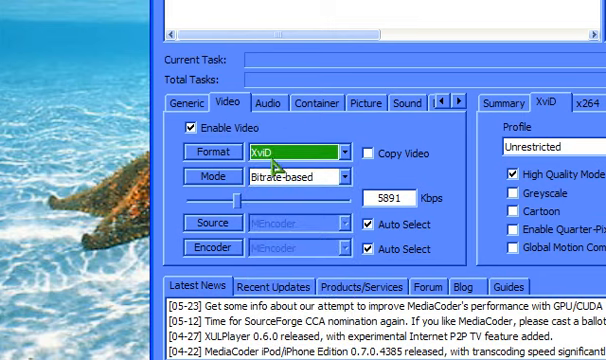
Choose LAME MP3 as the audio encoder and MP4 as the output container
{"action": "left_click", "coordinate": [254, 104]}
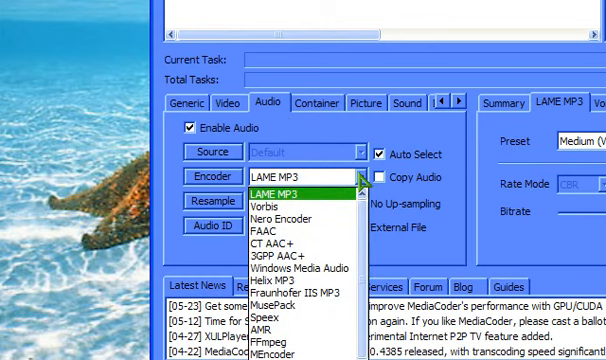
{"action": "left_click", "coordinate": [320, 102]}
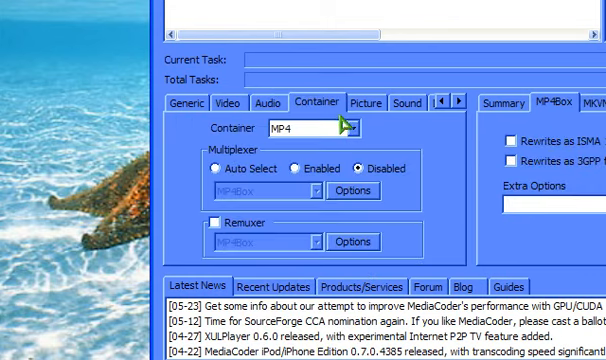
{"action": "left_click", "coordinate": [356, 126]}
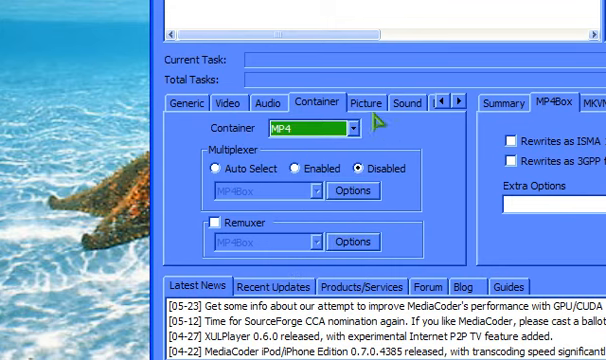
{"action": "left_click", "coordinate": [368, 102]}
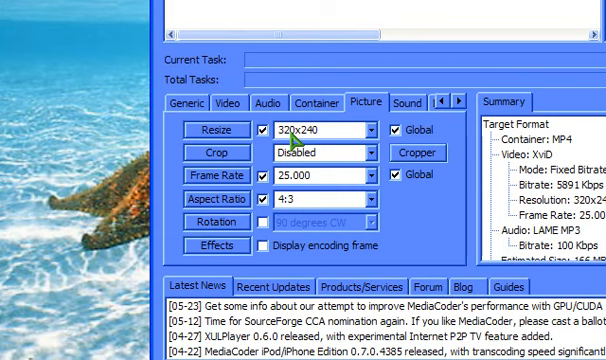
Resize the picture to 320x240 at 25.000 fps with a 4:3 aspect ratio
{"action": "left_click", "coordinate": [372, 128]}
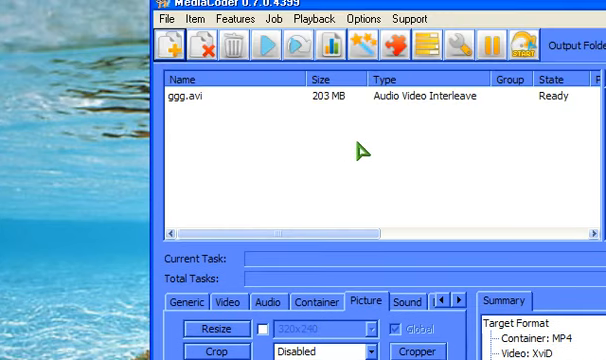
{"action": "mouse_move", "coordinate": [358, 180]}
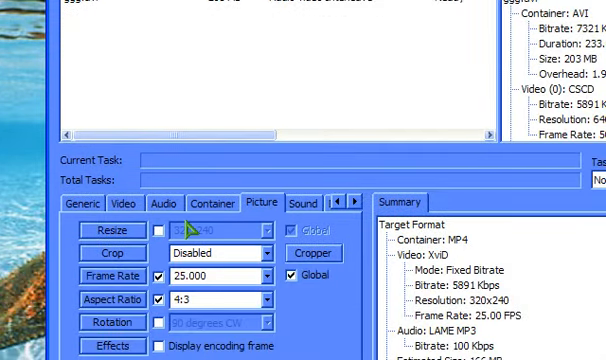
{"action": "scroll", "scroll_direction": "down", "scroll_amount": 3}
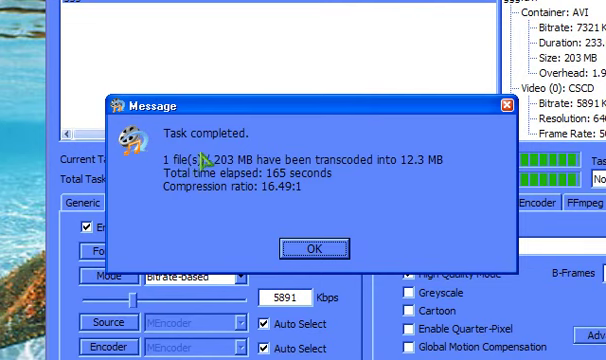
{"action": "mouse_move", "coordinate": [204, 164]}
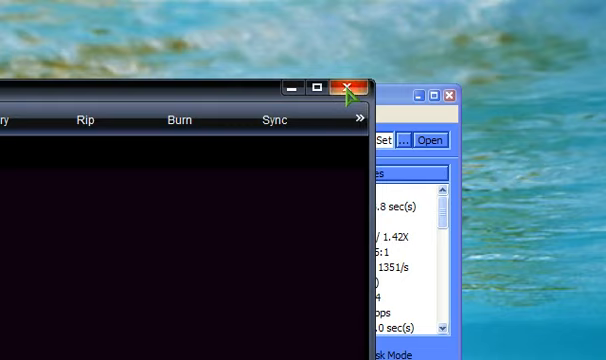
Close the large media player window so ggg.mp4 can be played in the small player
{"action": "left_click", "coordinate": [352, 88]}
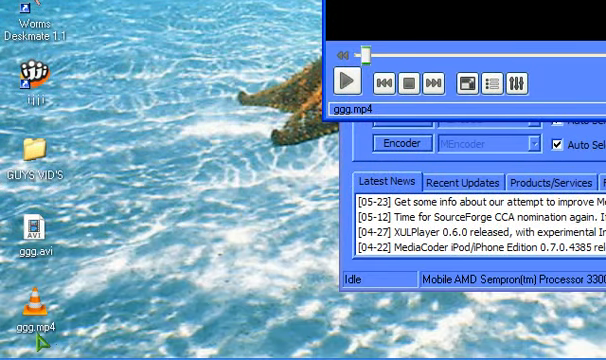
{"action": "mouse_move", "coordinate": [196, 246]}
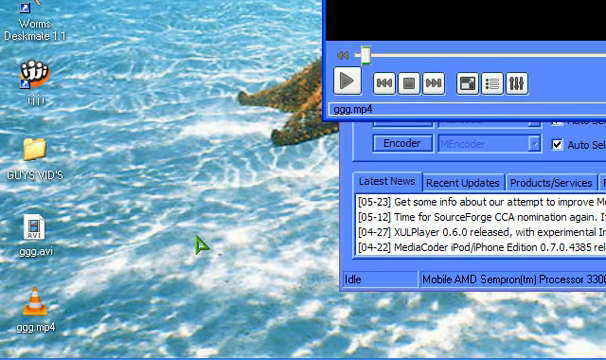